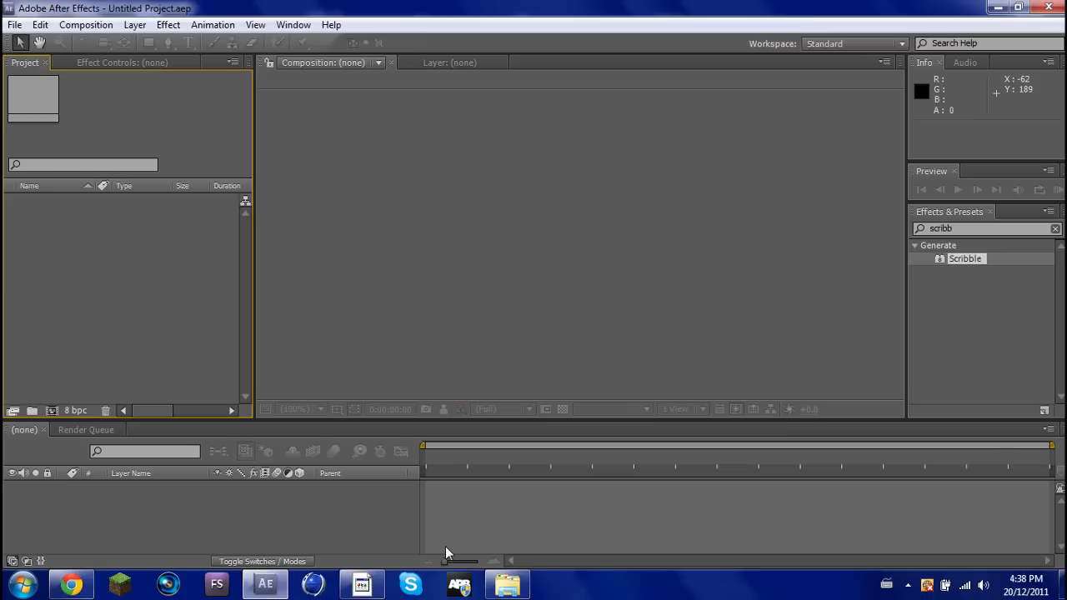
pyautogui.moveTo(351, 553)
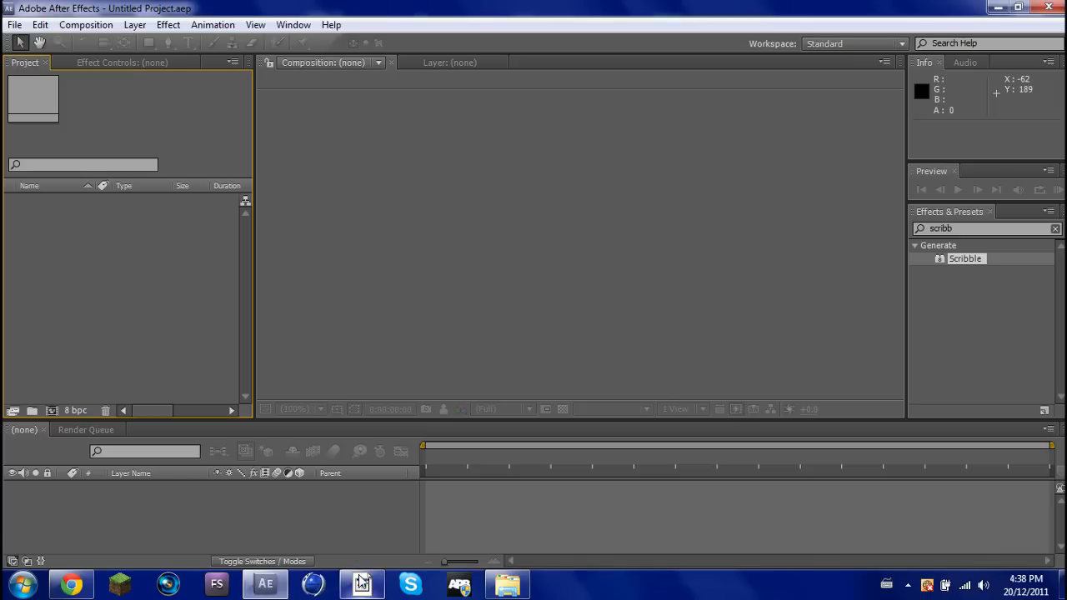
pyautogui.moveTo(360, 580)
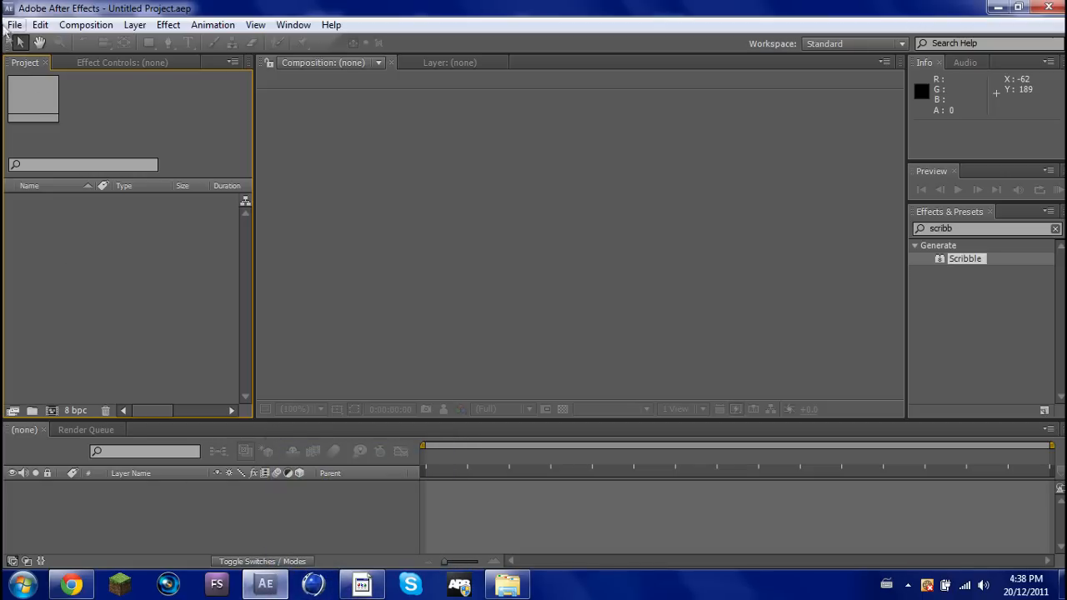
# Show the File menu's Import options for the empty project
pyautogui.click(11, 25)
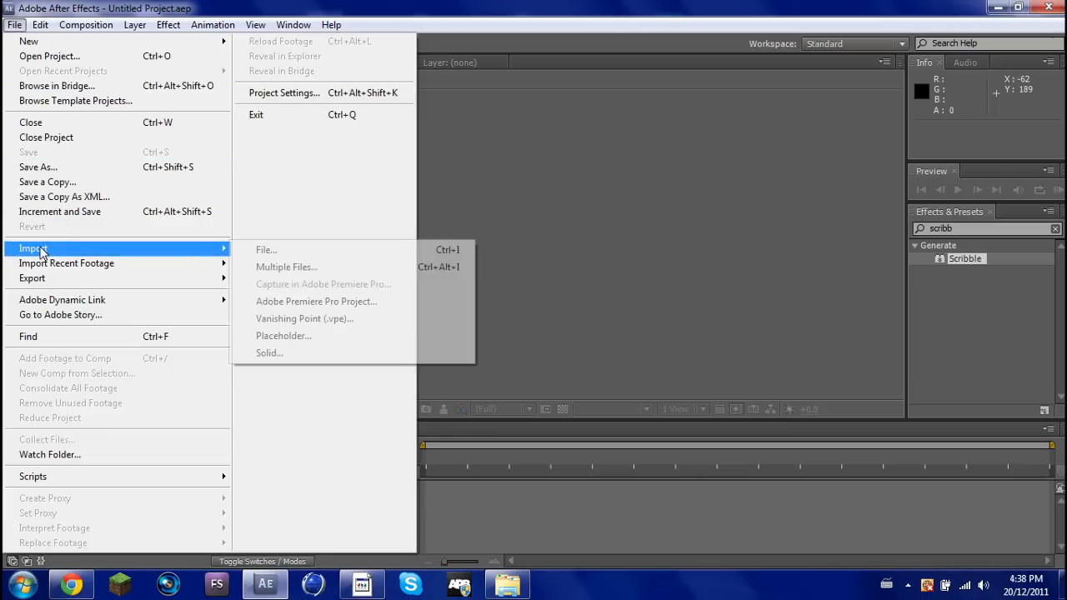
# Import images.jpg from the Desktop via Import > File, typing 'im' to find it
pyautogui.click(265, 250)
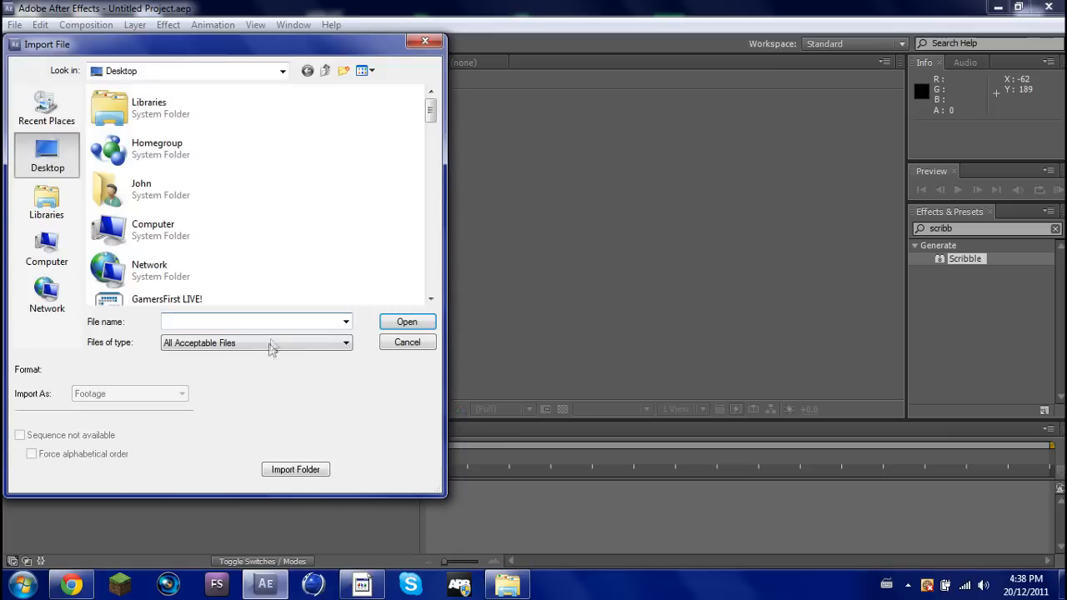
pyautogui.write('im')
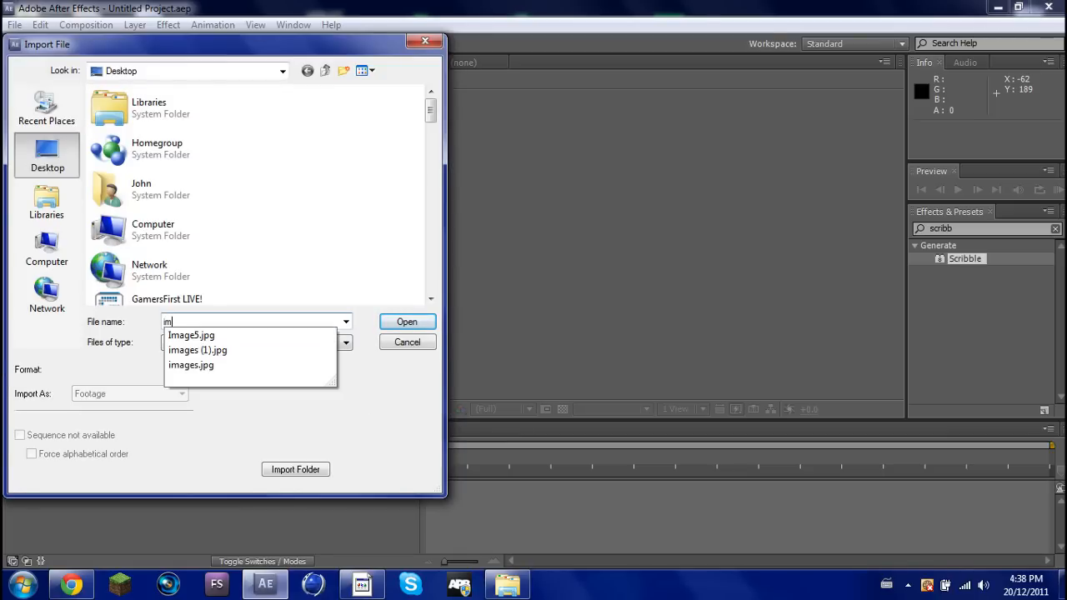
pyautogui.click(190, 366)
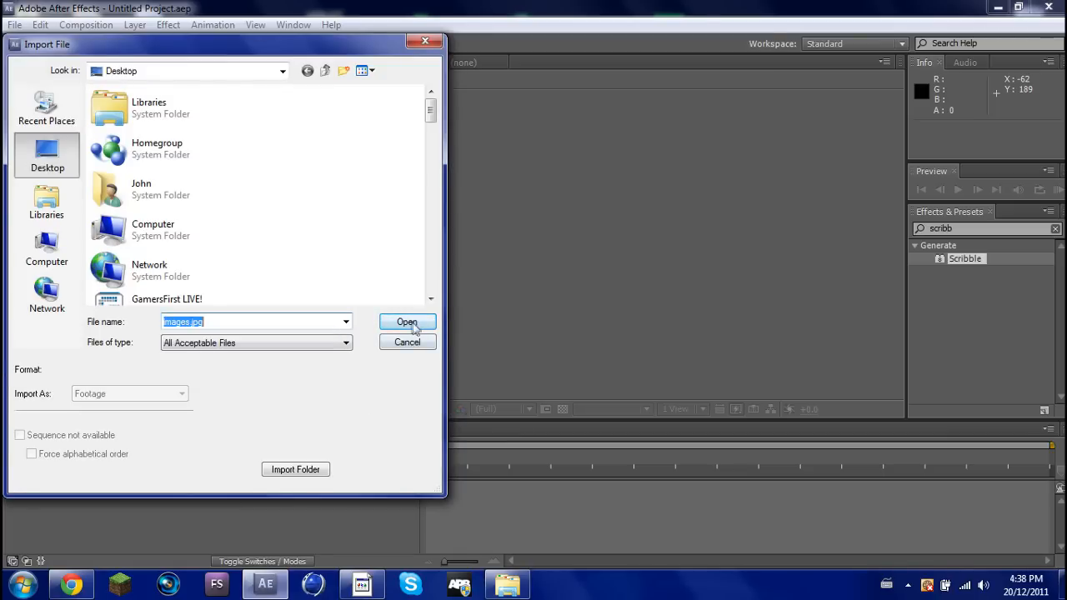
pyautogui.click(406, 321)
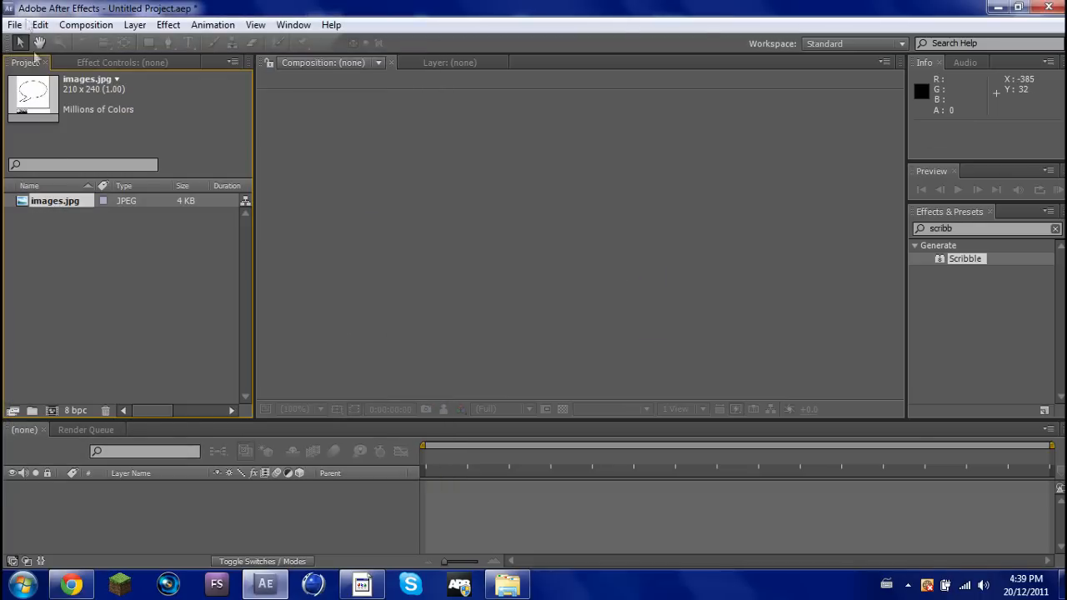
# Create Comp 1 and add a black solid layer beneath images.jpg
pyautogui.click(15, 25)
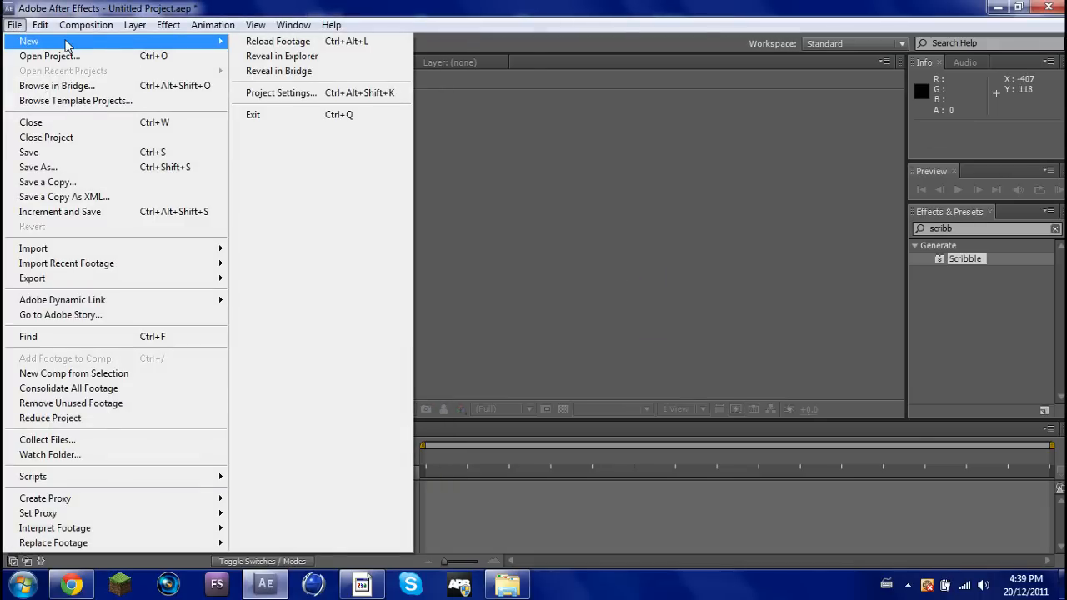
pyautogui.click(86, 25)
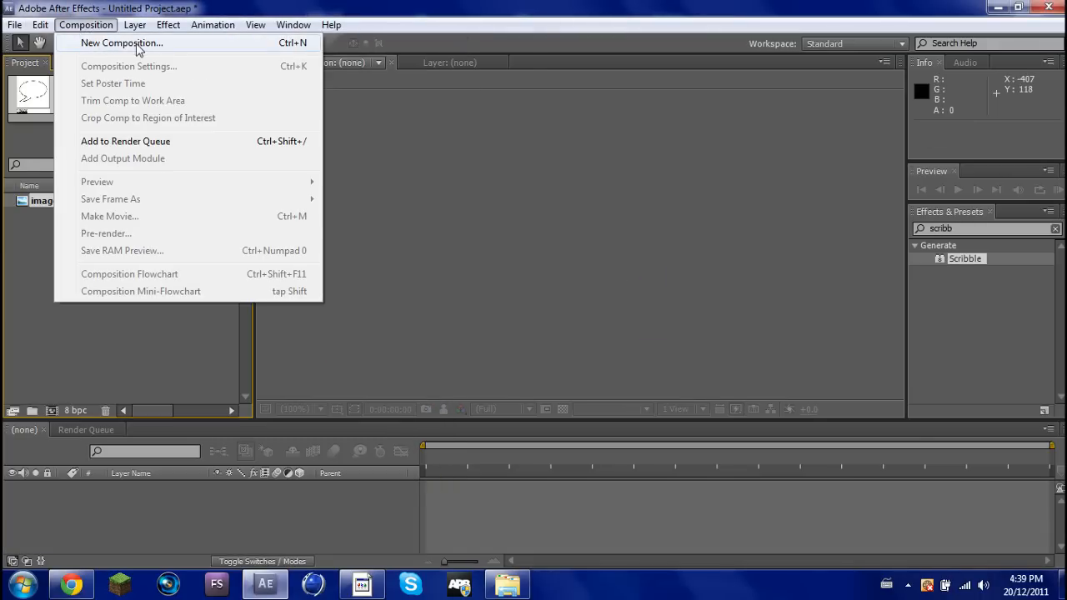
pyautogui.click(127, 43)
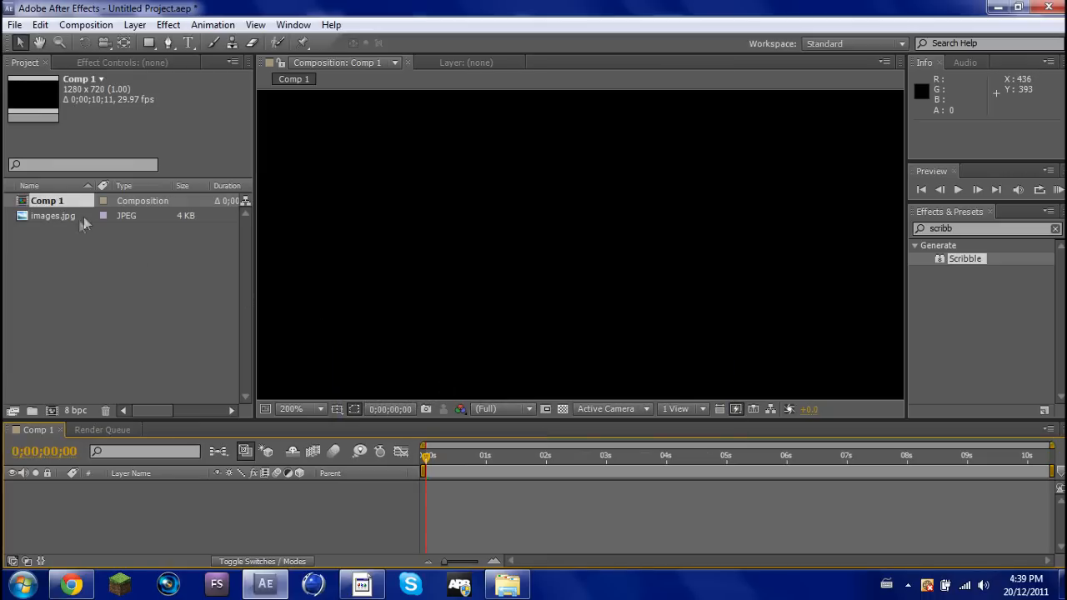
pyautogui.rightClick(215, 514)
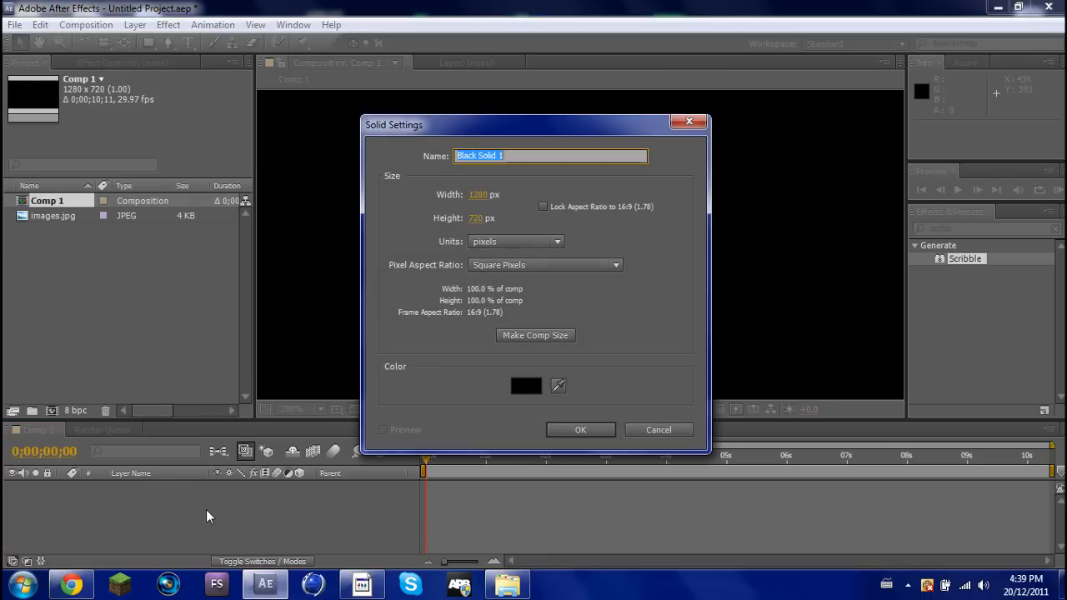
pyautogui.click(581, 430)
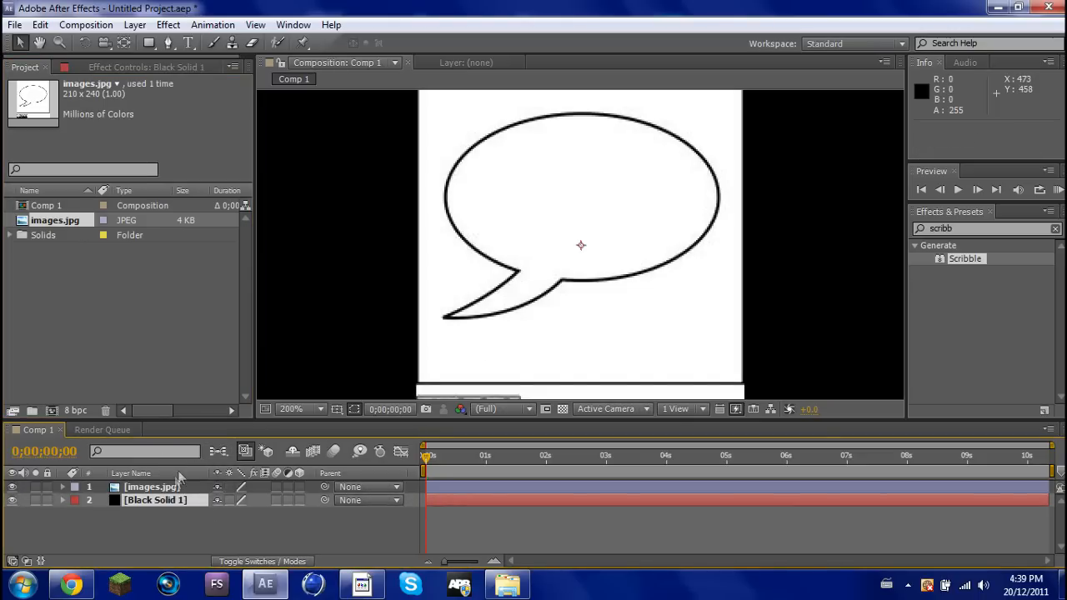
# Draw a closed Pen mask on images.jpg tracing the bubble's top edge and tail
pyautogui.click(158, 487)
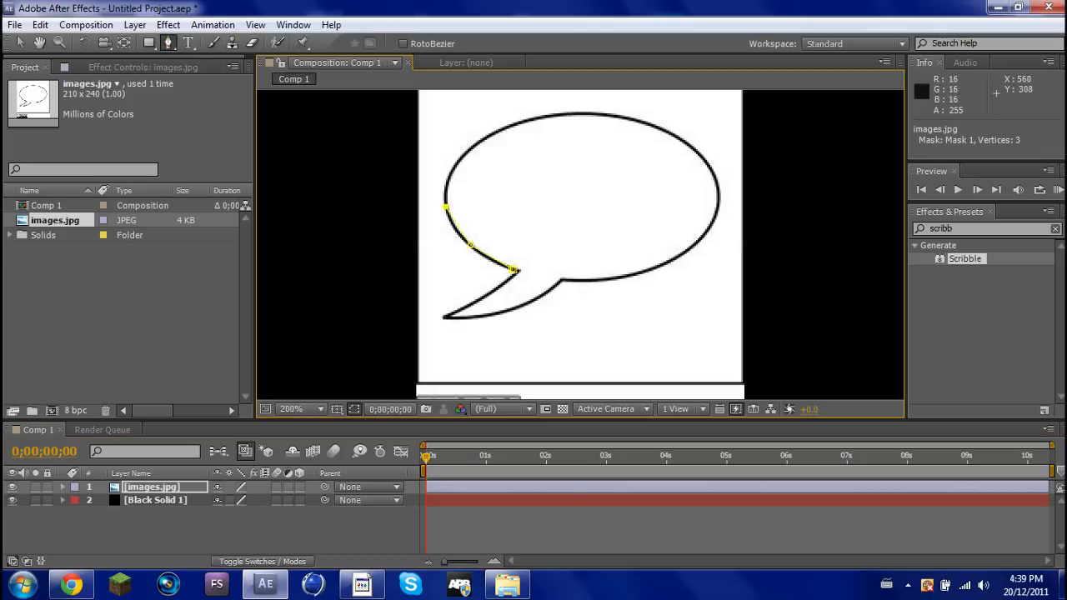
pyautogui.click(592, 116)
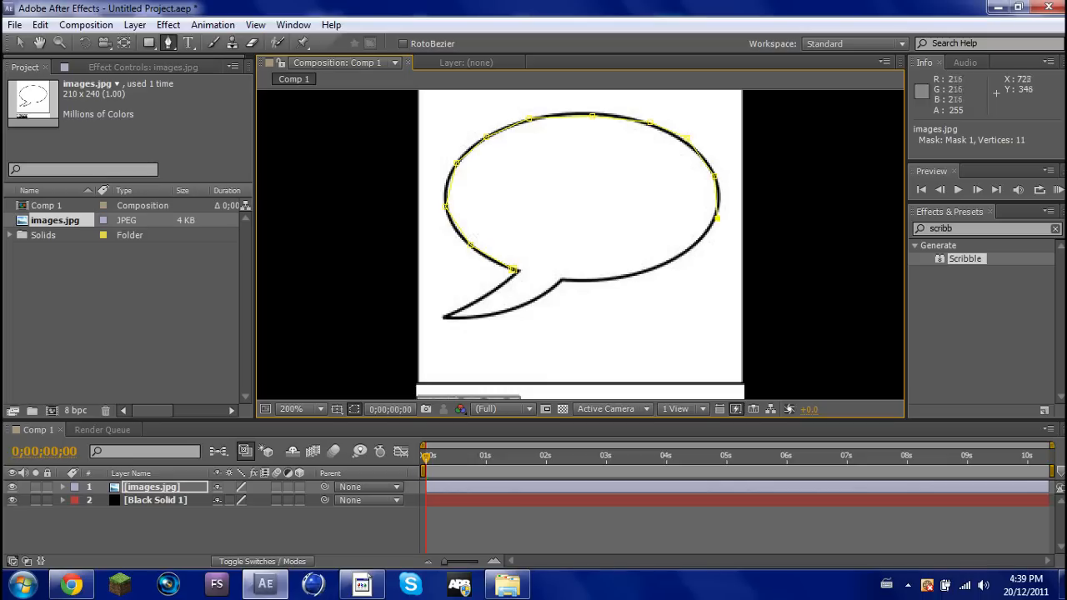
pyautogui.click(605, 270)
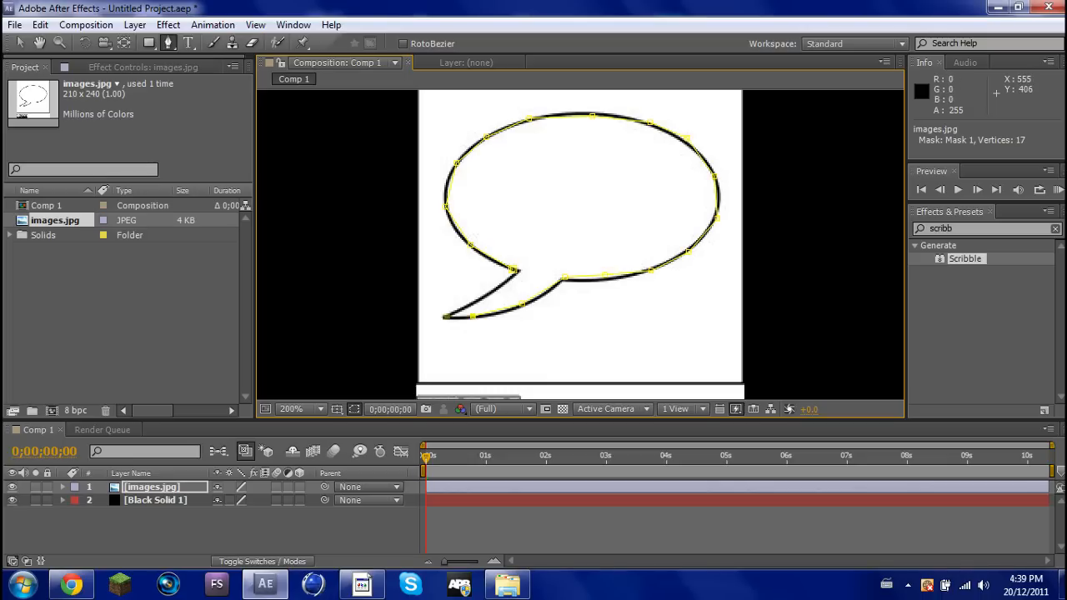
pyautogui.click(477, 297)
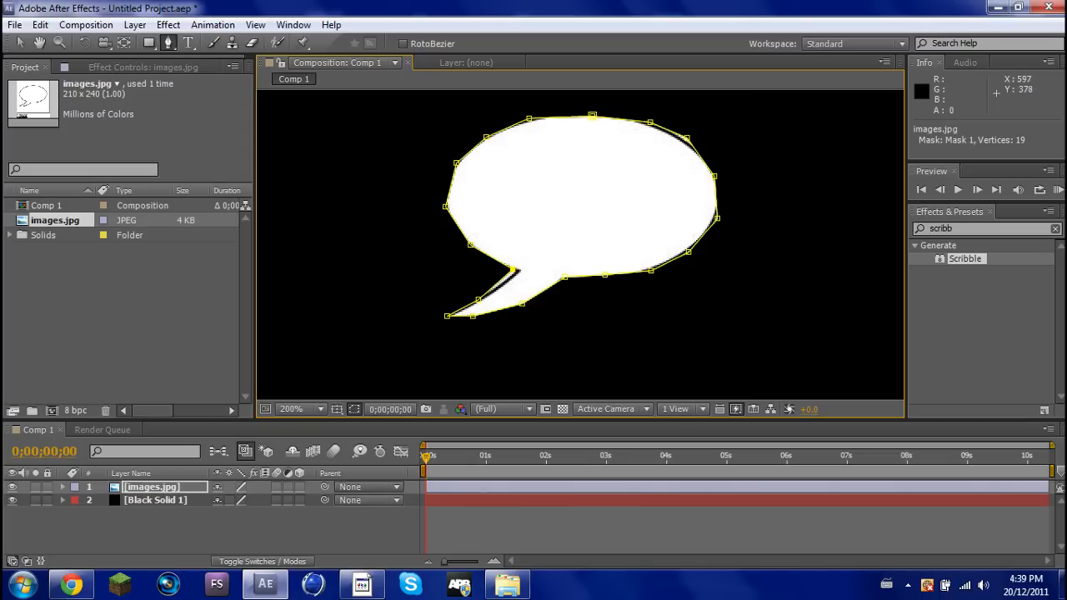
pyautogui.moveTo(590, 242)
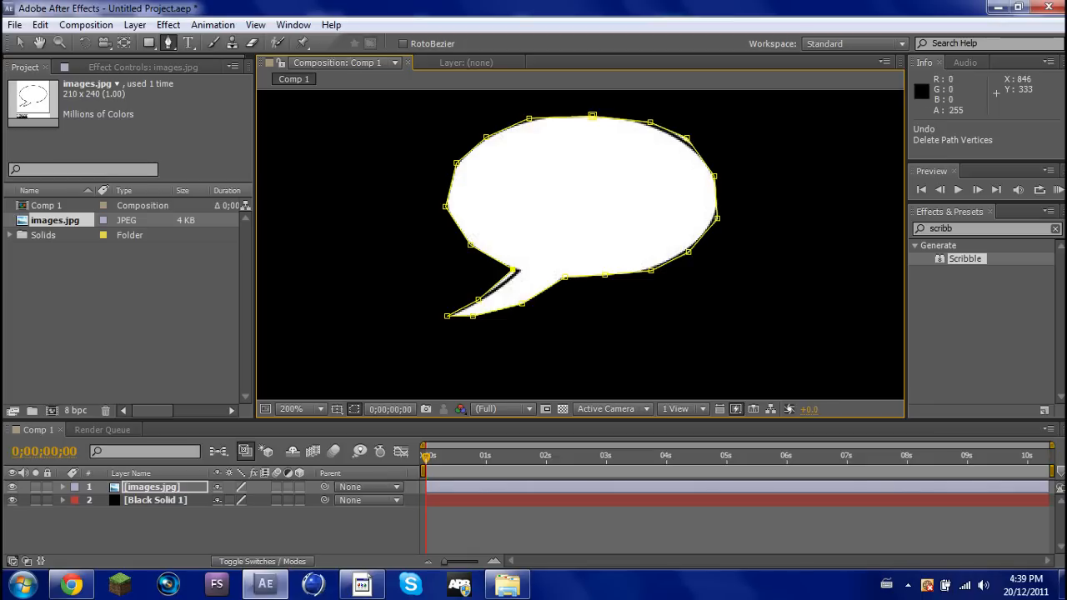
# Search 'scribb' and apply Generate > Scribble to the masked image layer
pyautogui.click(1052, 227)
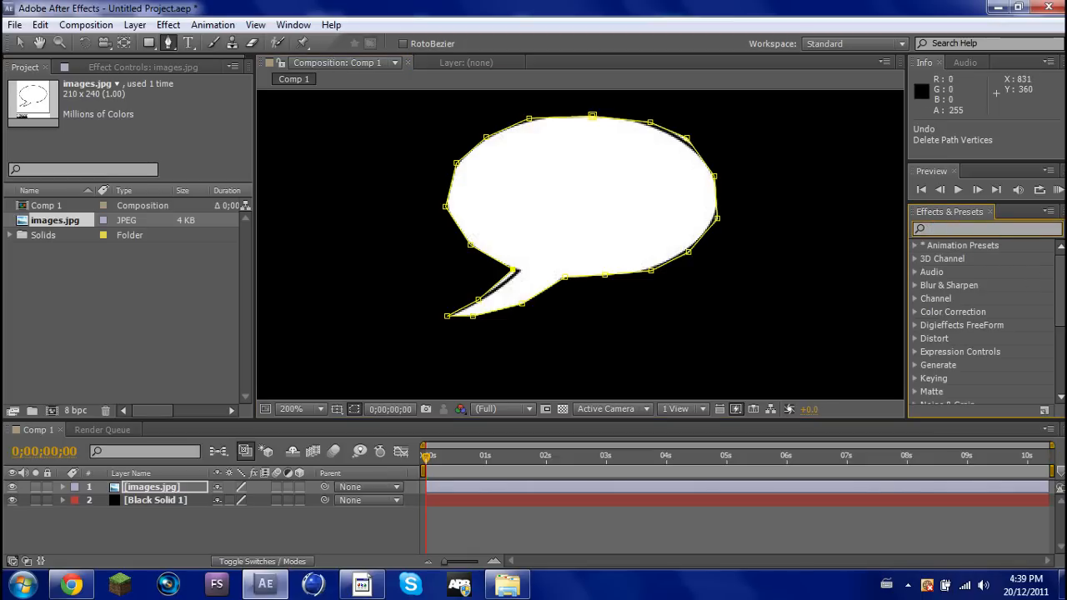
pyautogui.write('scribb')
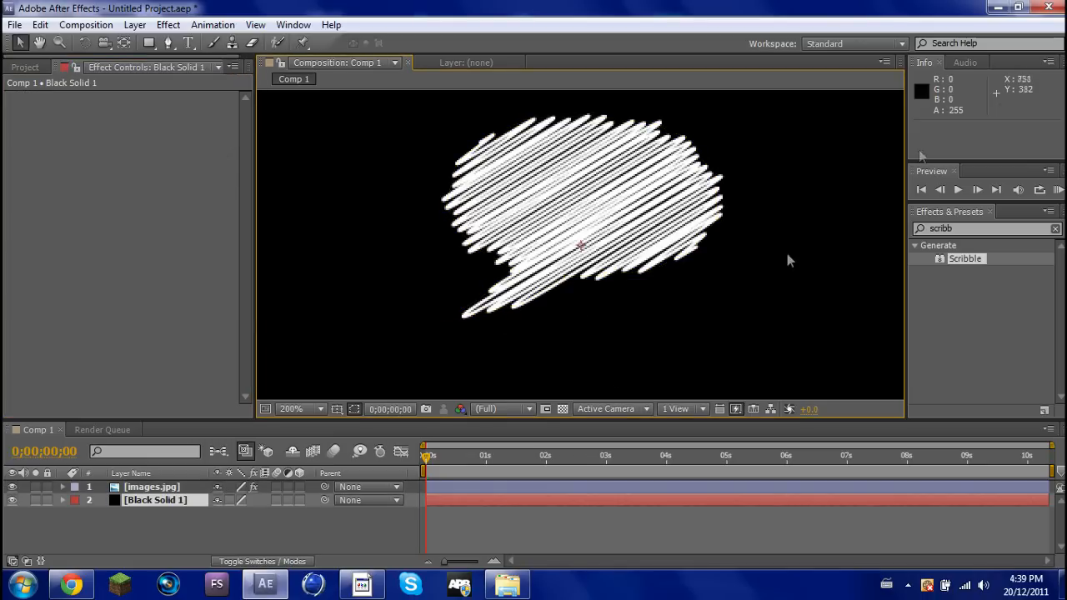
pyautogui.click(957, 191)
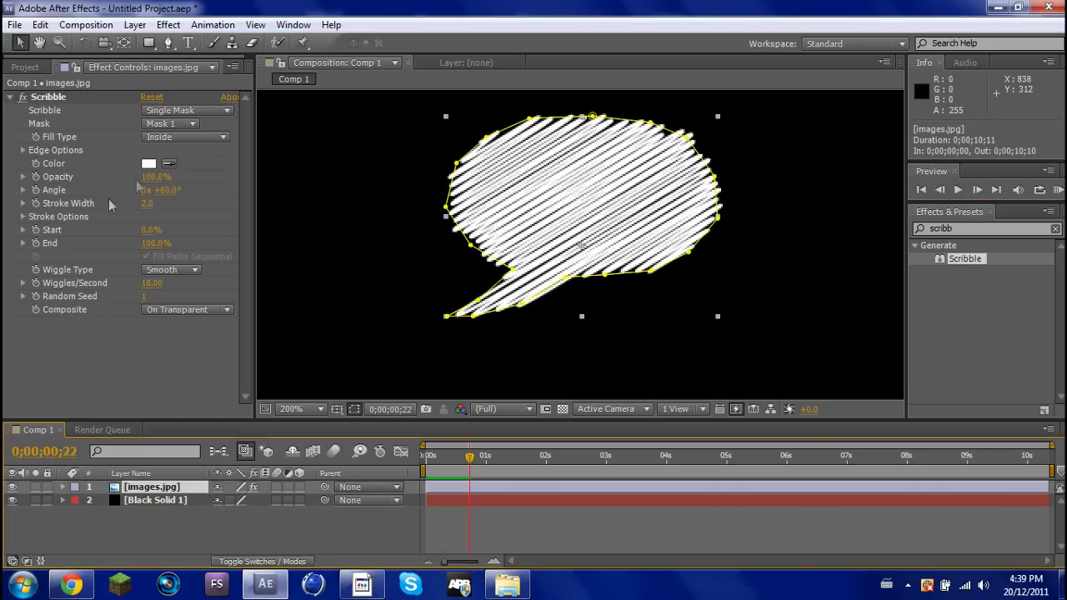
# Change the Scribble Color swatch from white to an orange shade
pyautogui.click(148, 163)
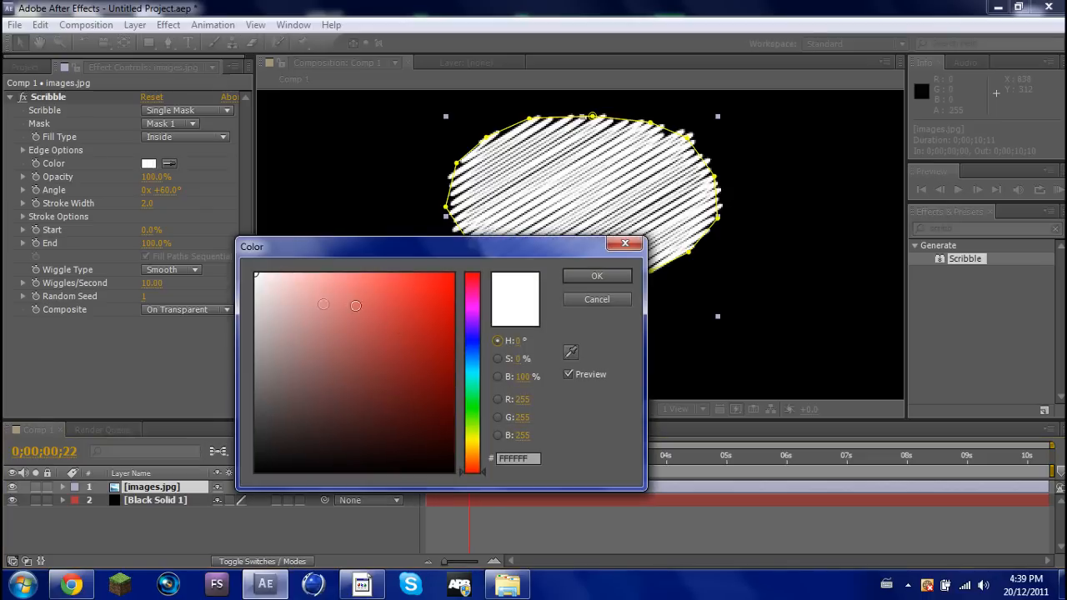
pyautogui.click(412, 290)
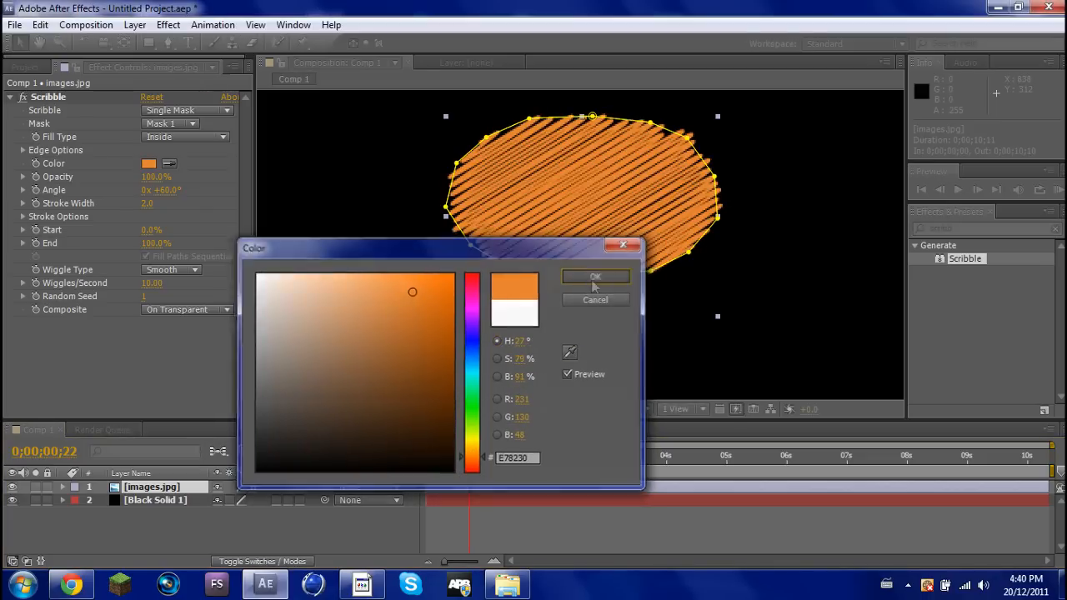
pyautogui.click(594, 277)
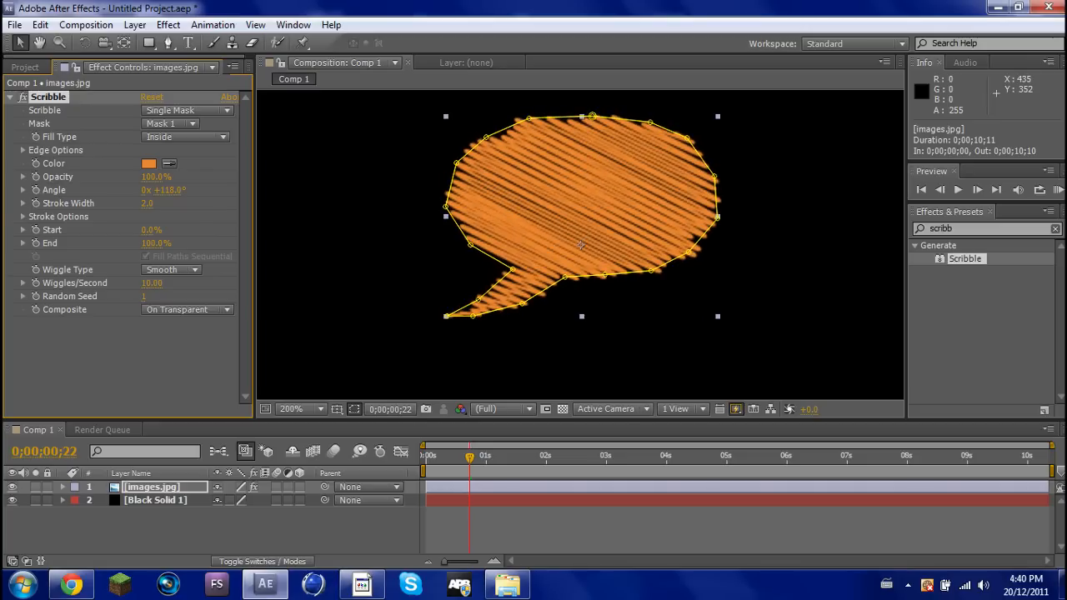
# Scrub the time indicator, then play Comp 1 to watch the scribbles animate
pyautogui.moveTo(170, 190); pyautogui.dragTo(163, 190)
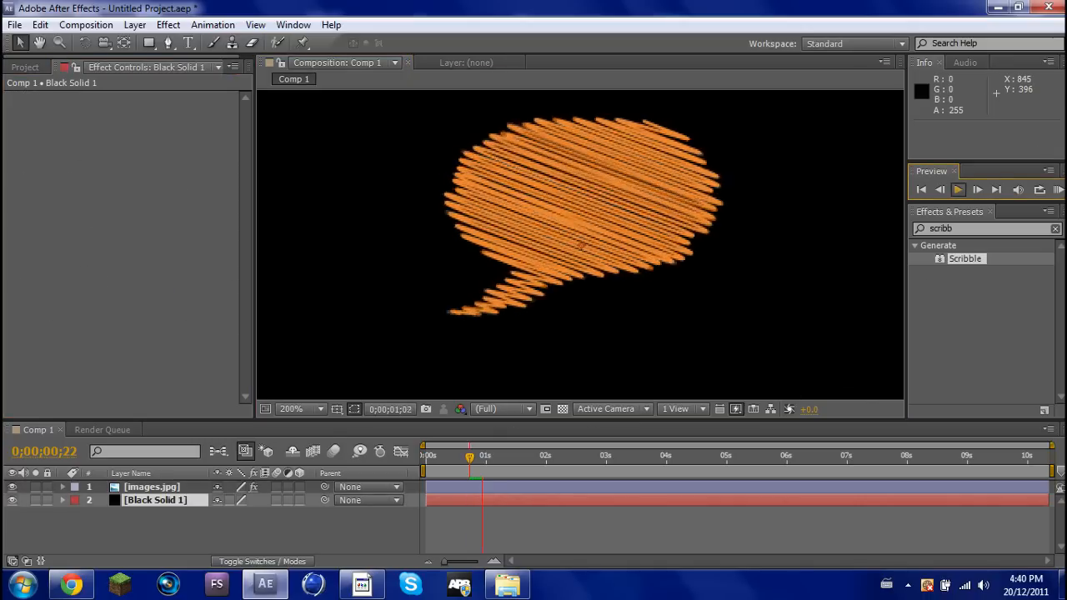
pyautogui.click(959, 190)
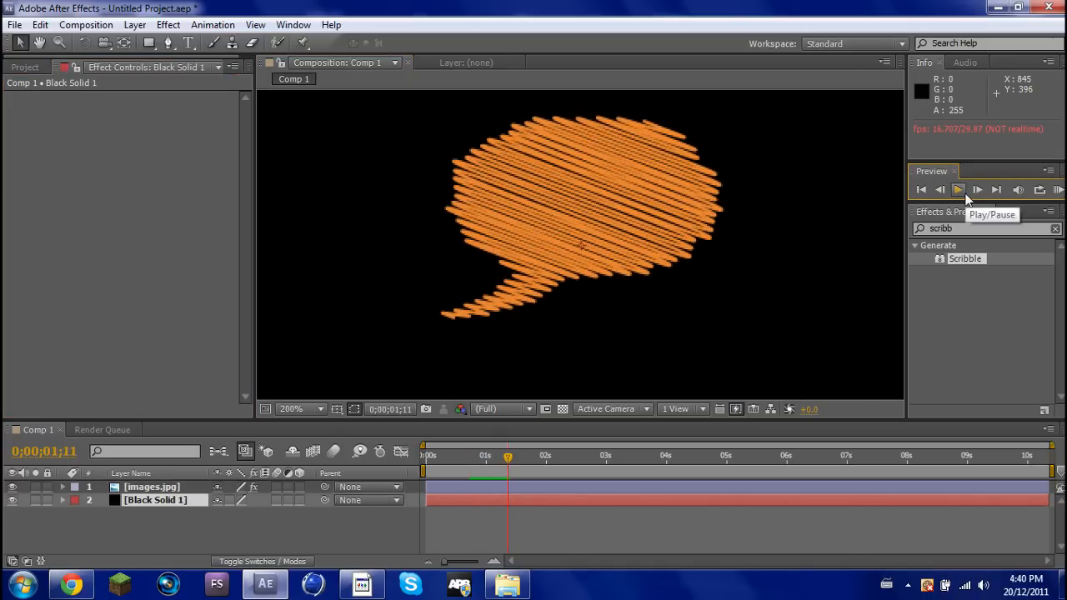